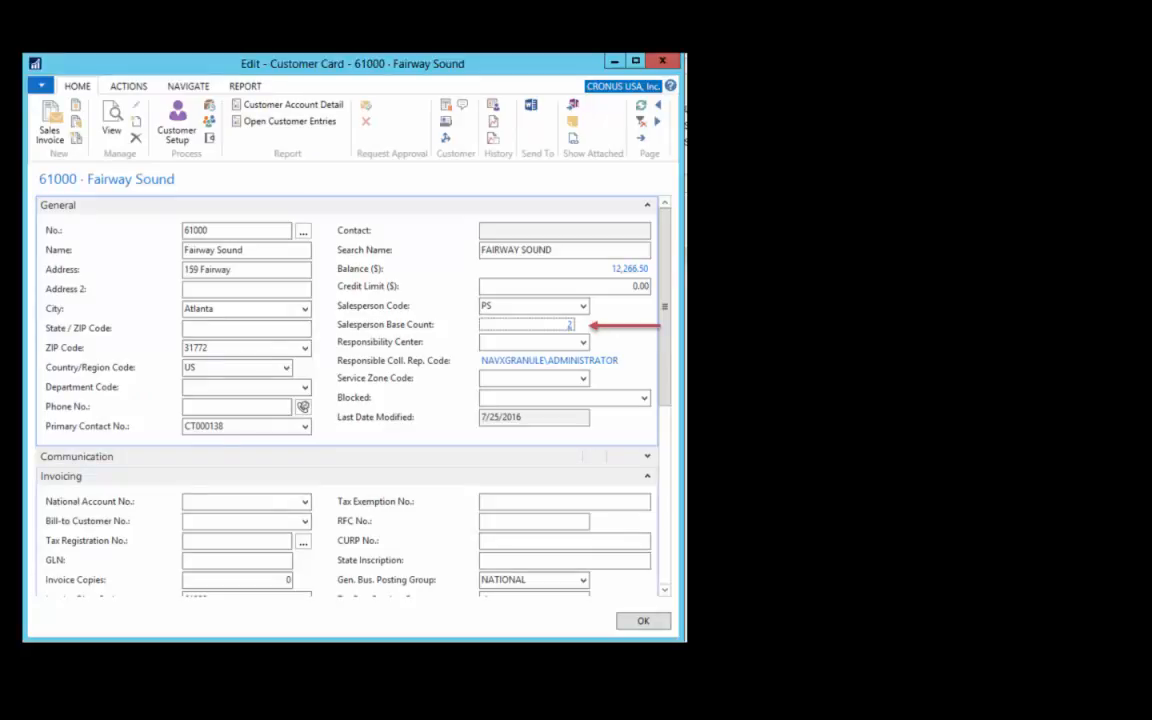
Open Document Commissions for order 109284, showing the 200.00 chair line split between AJ and PS.
left_click(582, 324)
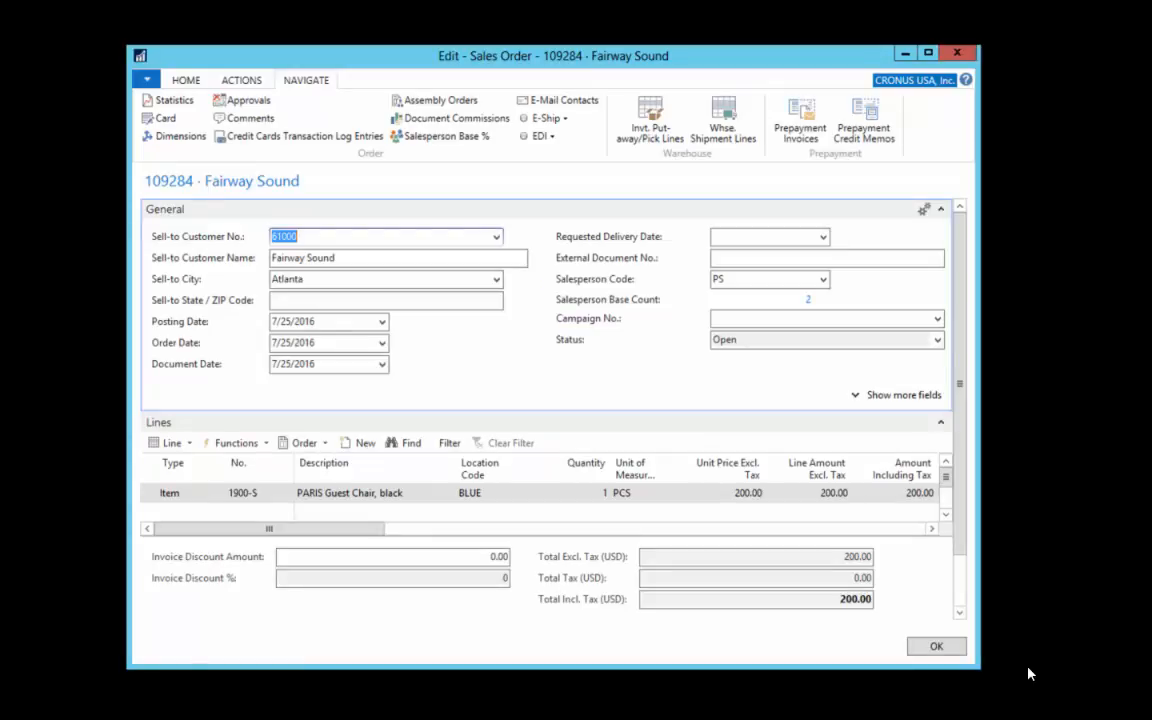
left_click(455, 117)
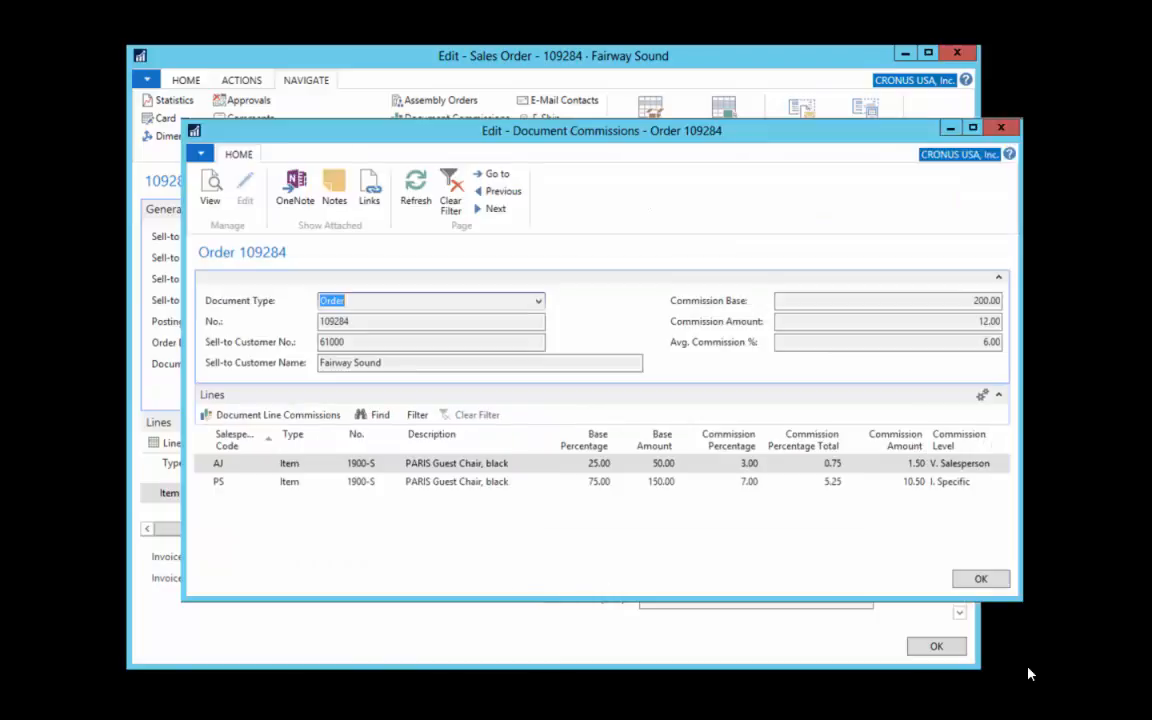